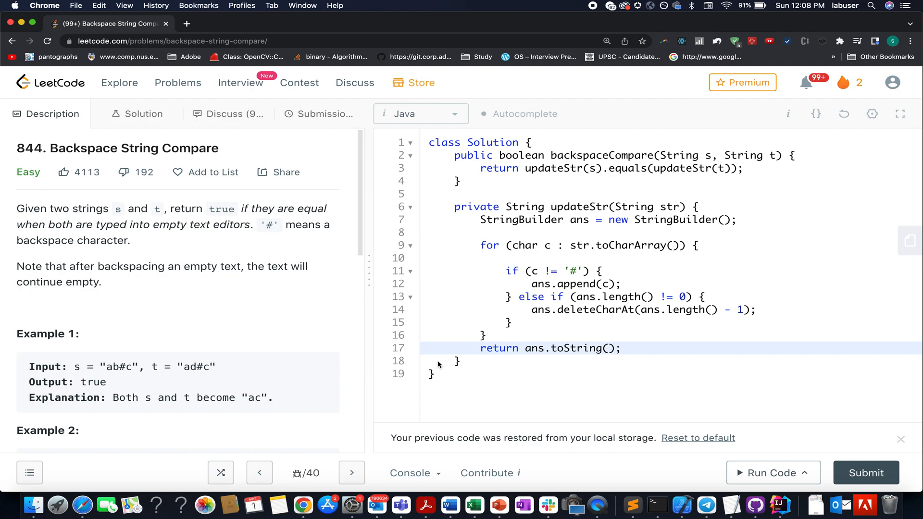
pyautogui.moveTo(214, 258)
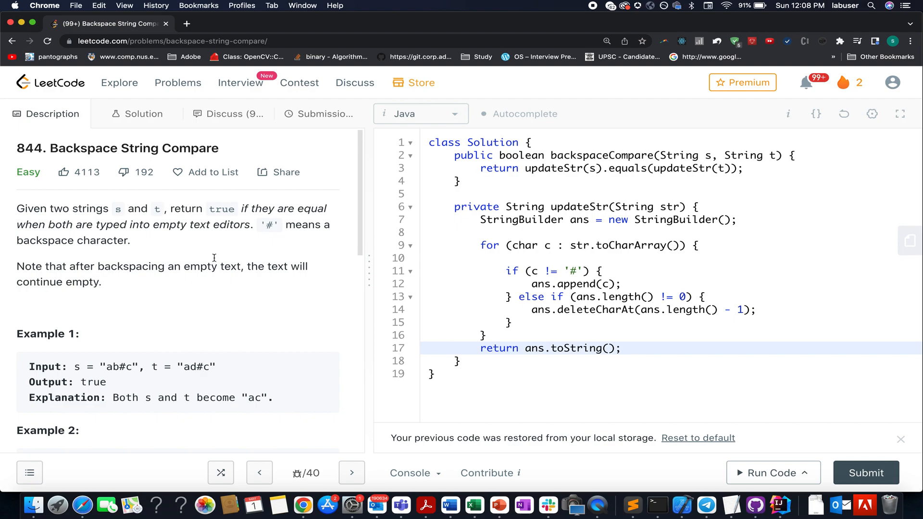
# - Mark the backspaces in both examples, then trace 'bxo#j##tw' on the whiteboard, keeping b, x, o
pyautogui.doubleClick(169, 148)
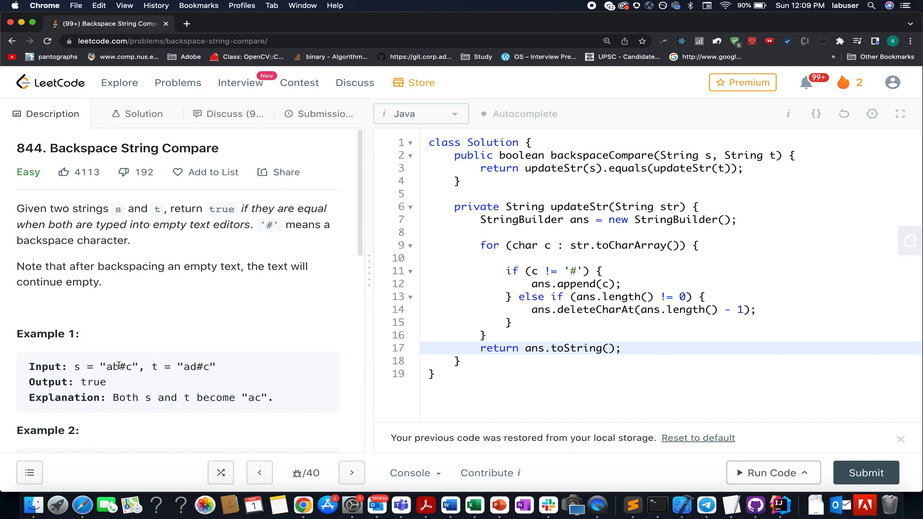
pyautogui.doubleClick(126, 366)
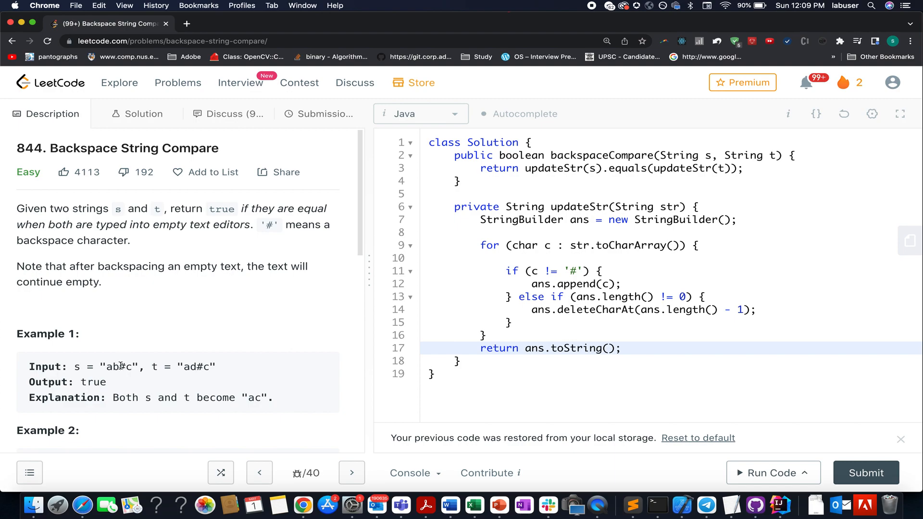
pyautogui.doubleClick(116, 367)
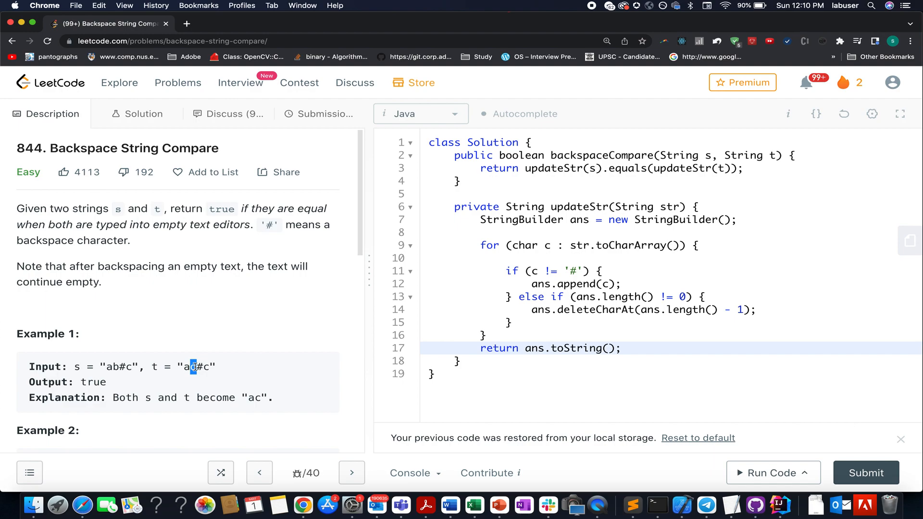
pyautogui.scroll(-3)
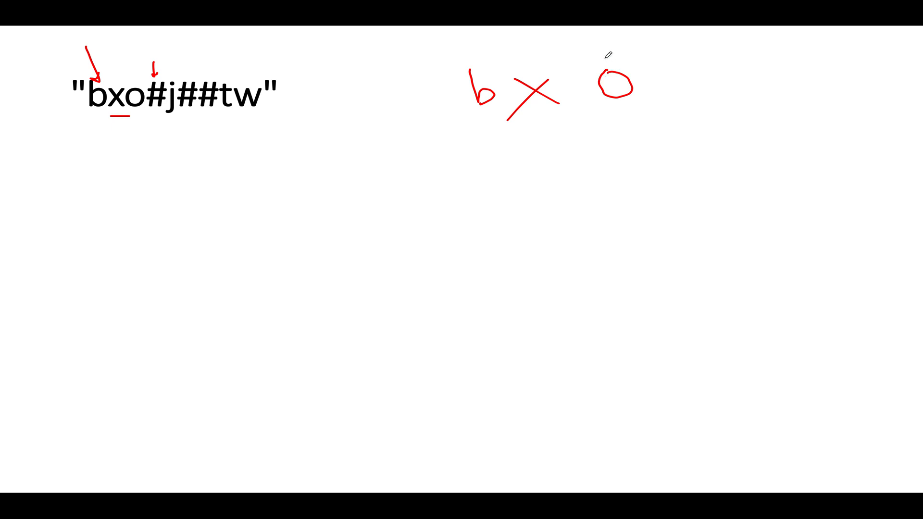
pyautogui.moveTo(592, 71); pyautogui.dragTo(627, 97)
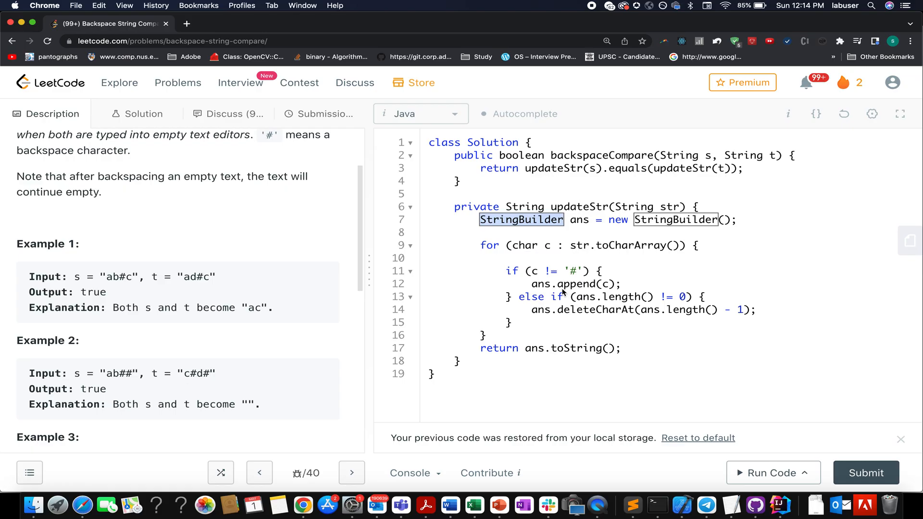
pyautogui.moveTo(758, 233)
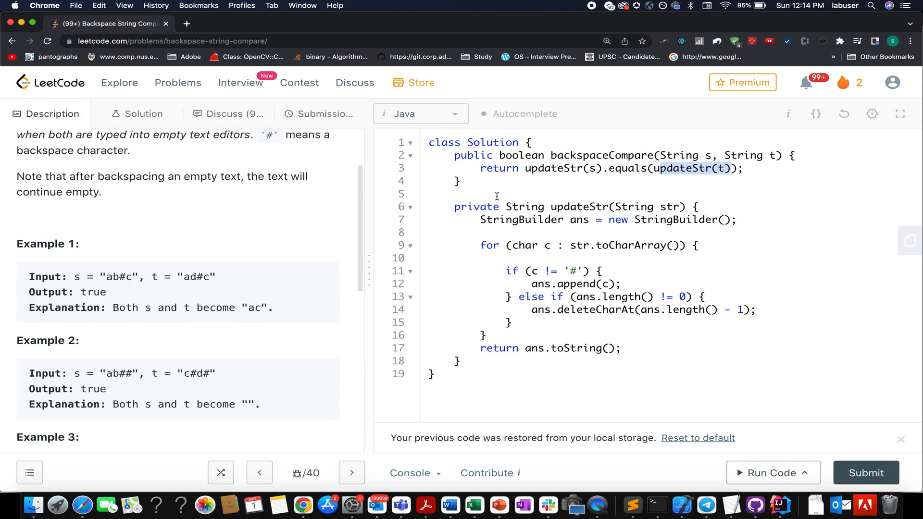
# - Review updateStr, append '// O(1)' to the deleteCharAt line, and make the length check '> 0'
pyautogui.moveTo(453, 206); pyautogui.dragTo(466, 375)
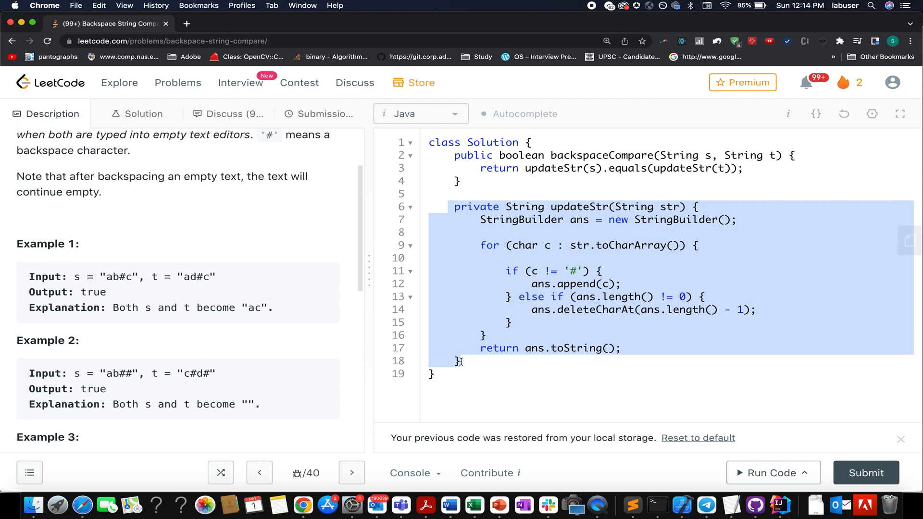
pyautogui.moveTo(540, 238)
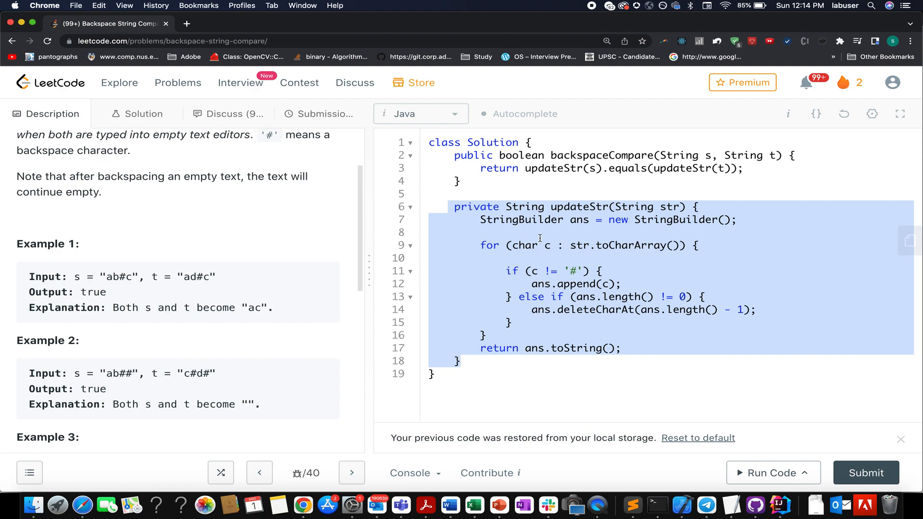
pyautogui.moveTo(538, 222)
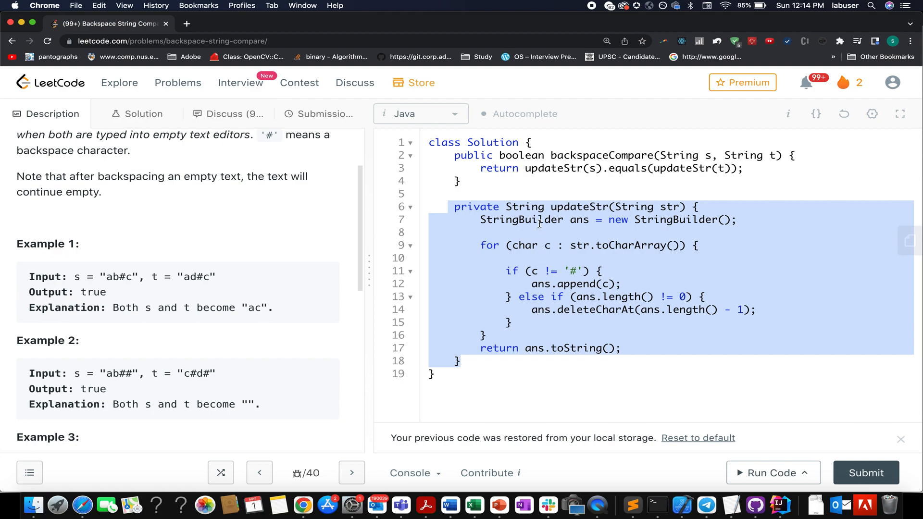
pyautogui.doubleClick(595, 309)
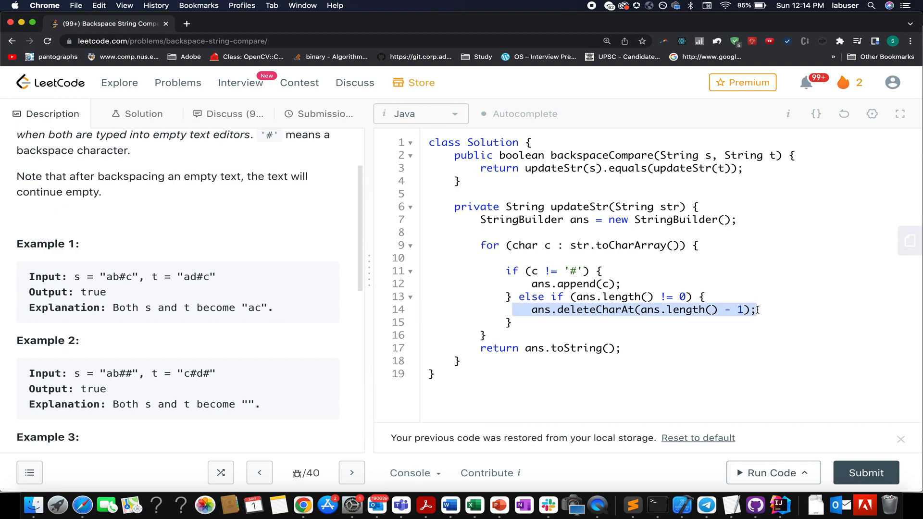
pyautogui.write('// 0')
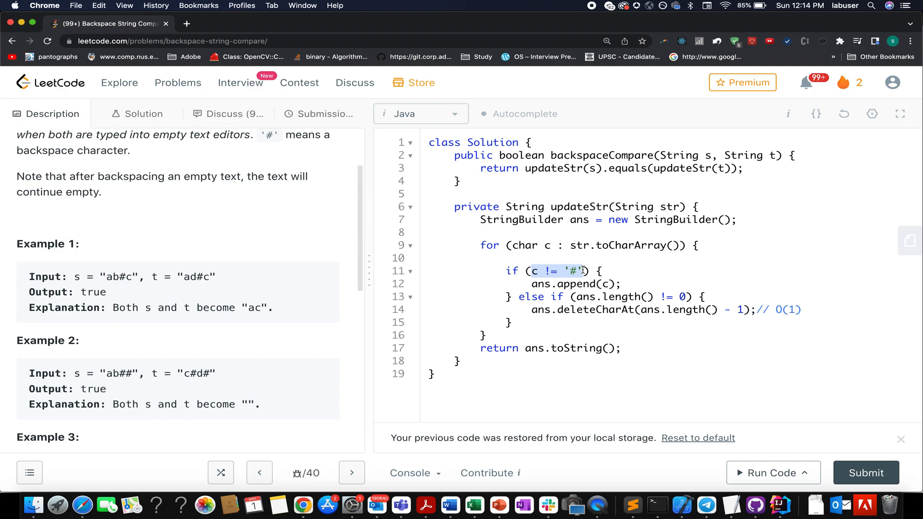
pyautogui.moveTo(555, 299)
pyautogui.write('>')
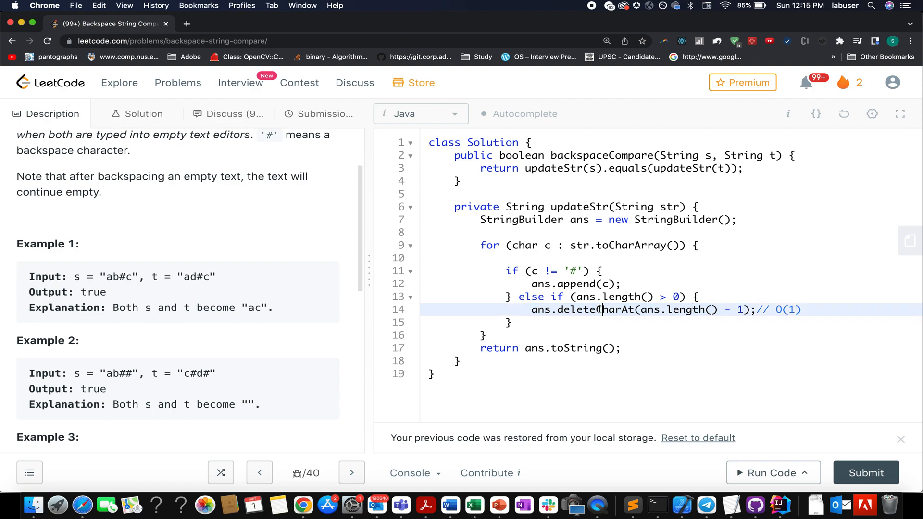
pyautogui.doubleClick(594, 310)
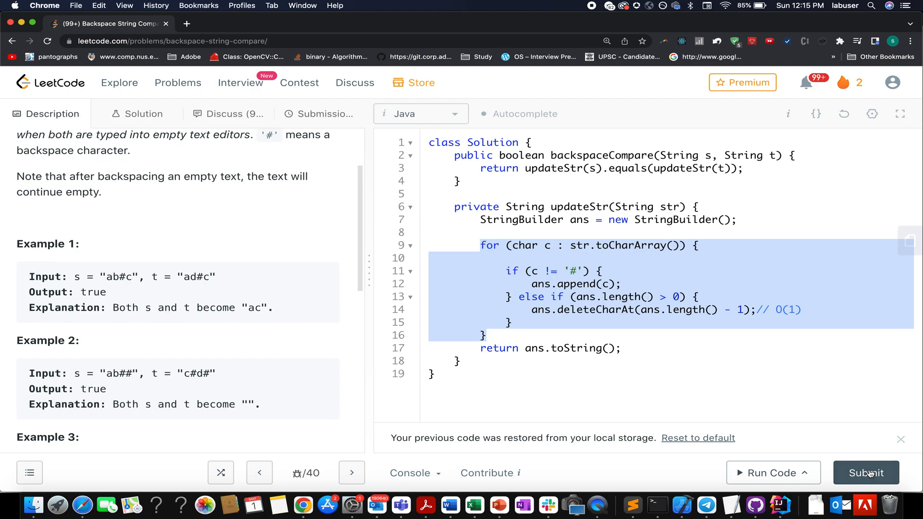
# - Submit the solution and review the Accepted result: 1 ms (87.56%), 40.8 MB (76.47%)
pyautogui.click(866, 473)
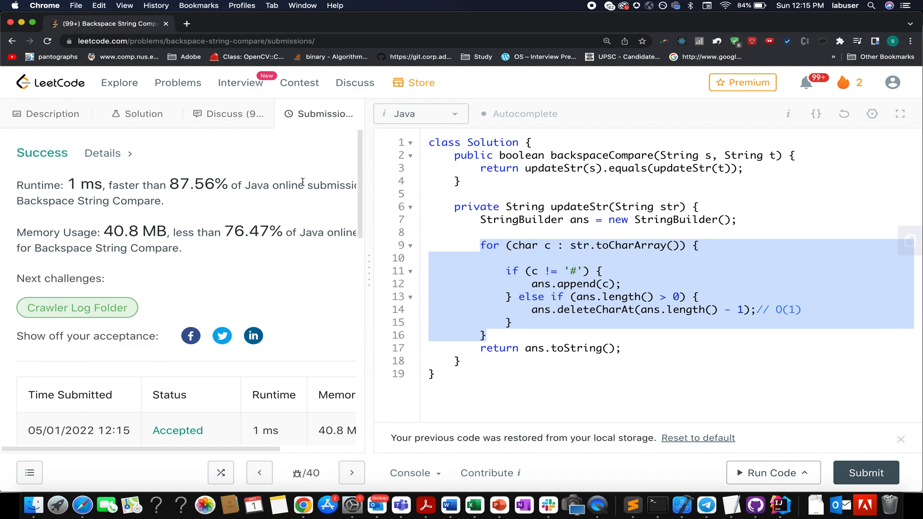
pyautogui.doubleClick(192, 184)
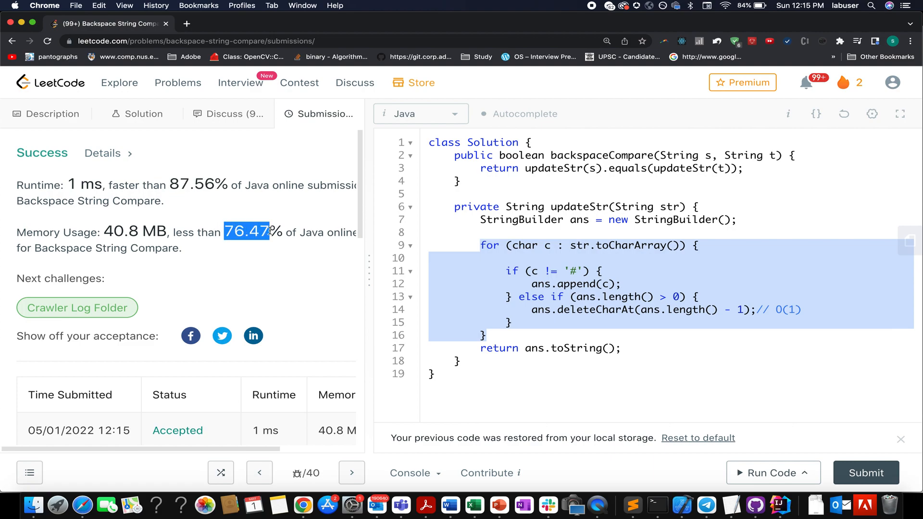
pyautogui.click(532, 141)
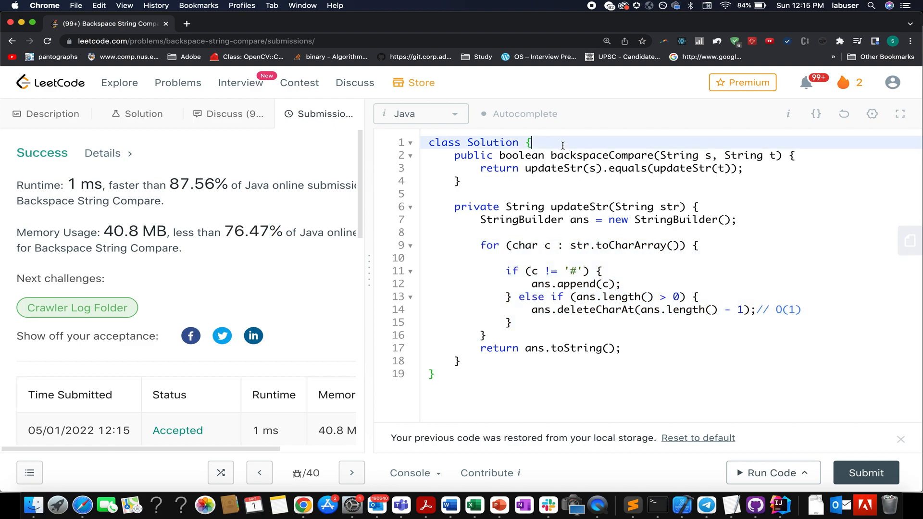
# - Add '// TC : O(n)' and '// SC : O(n)' comments above backspaceCompare and resubmit
pyautogui.write('// YC : O')
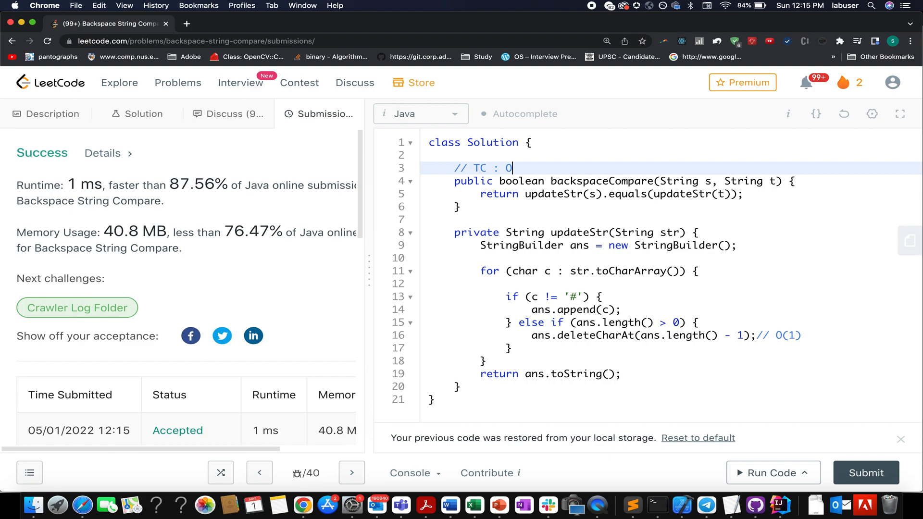
pyautogui.write('(n)')
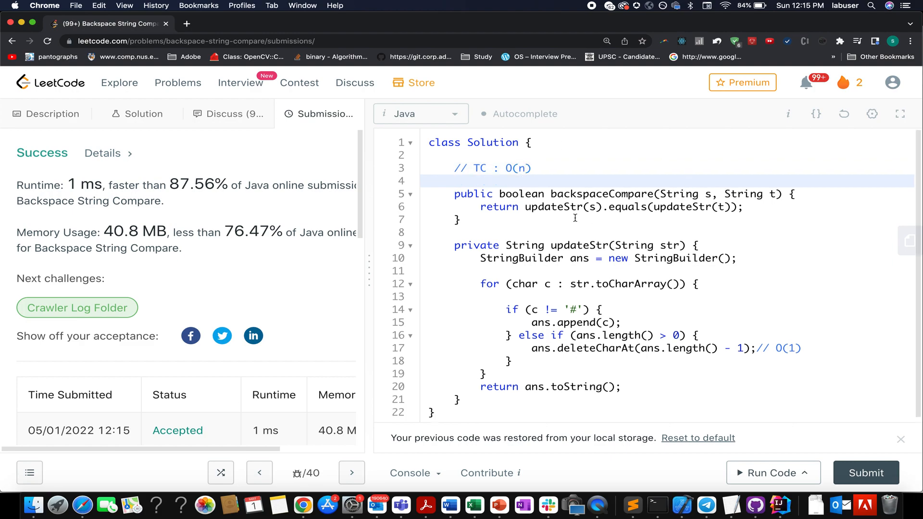
pyautogui.doubleClick(568, 206)
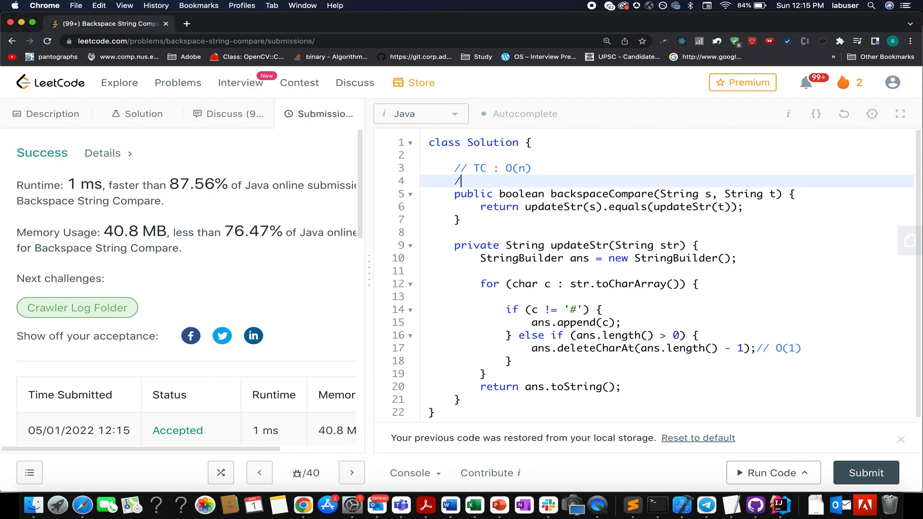
pyautogui.write('/ SC : O(n)')
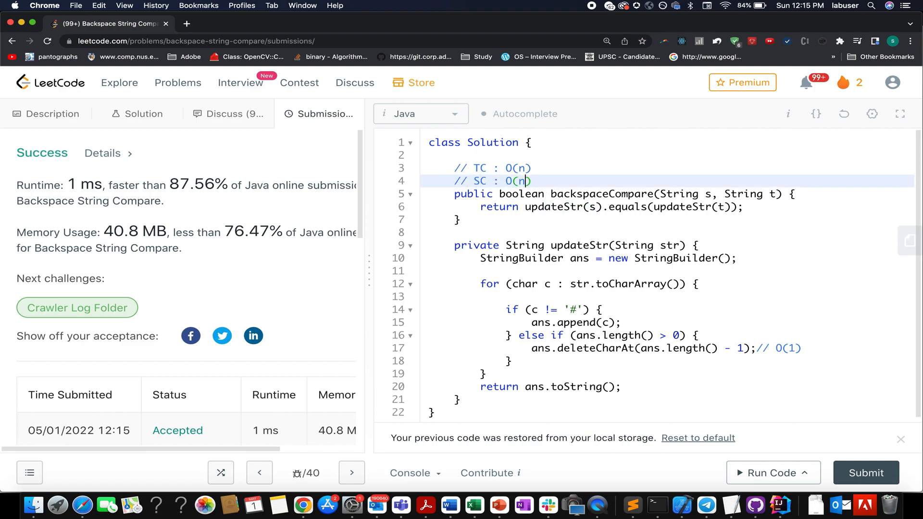
pyautogui.doubleClick(580, 245)
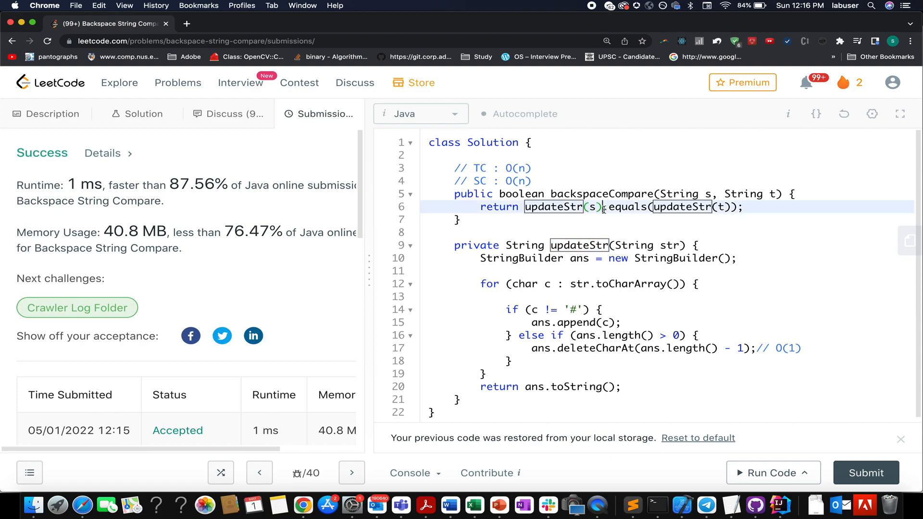
pyautogui.click(866, 473)
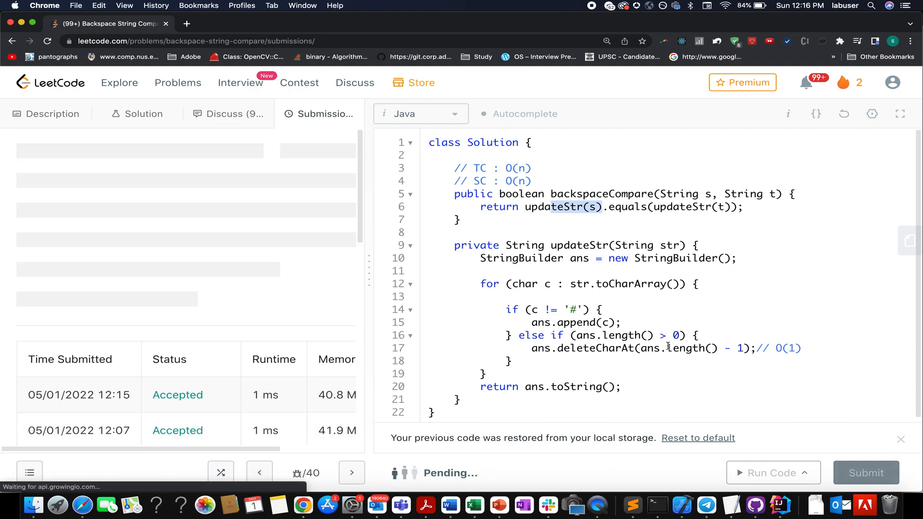